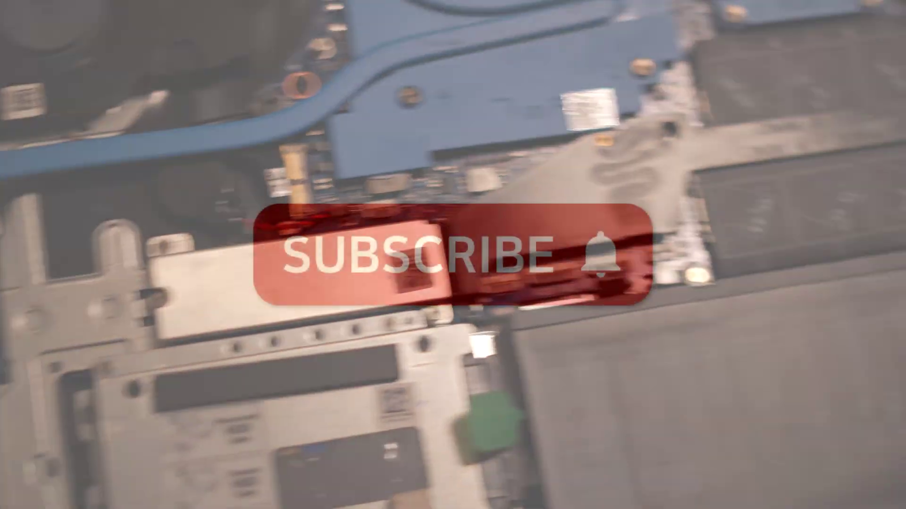
- Push the battery cable plug into its motherboard connector beside the SSD
{"action": "left_click", "coordinate": [441, 260]}
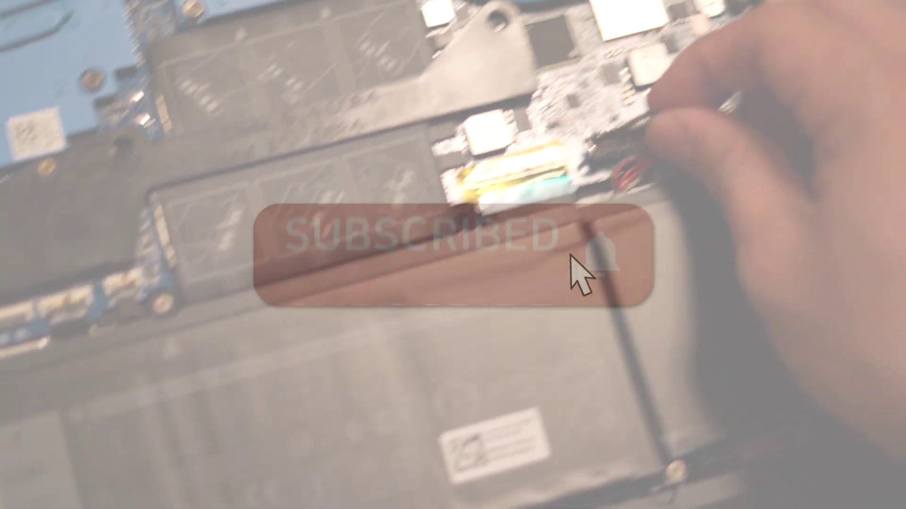